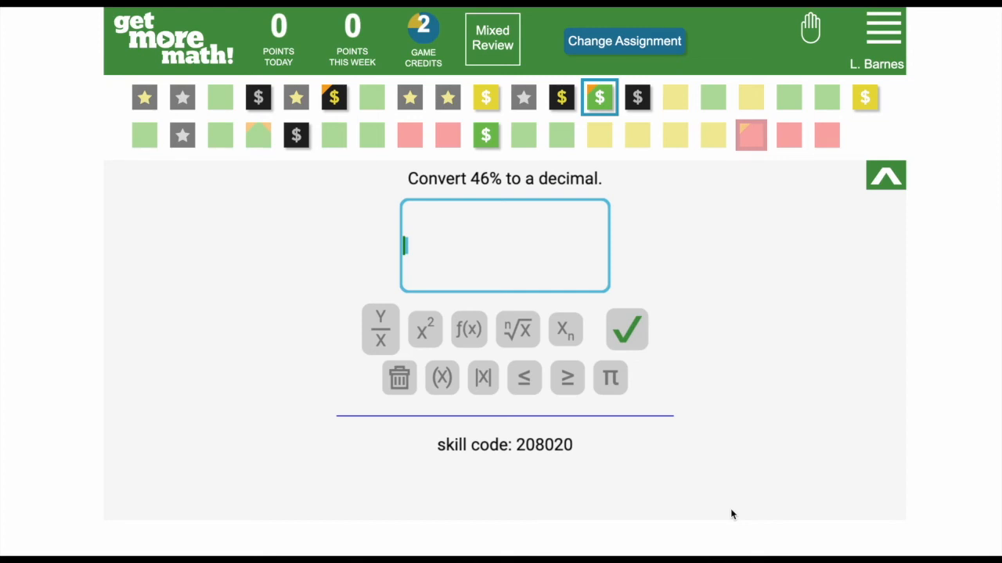
mouse_move(510, 432)
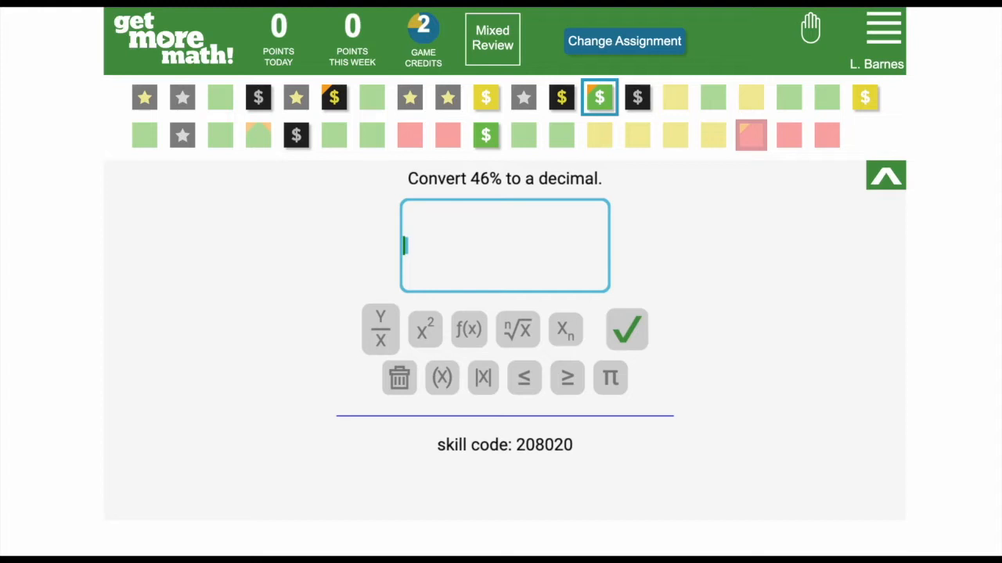
mouse_move(529, 40)
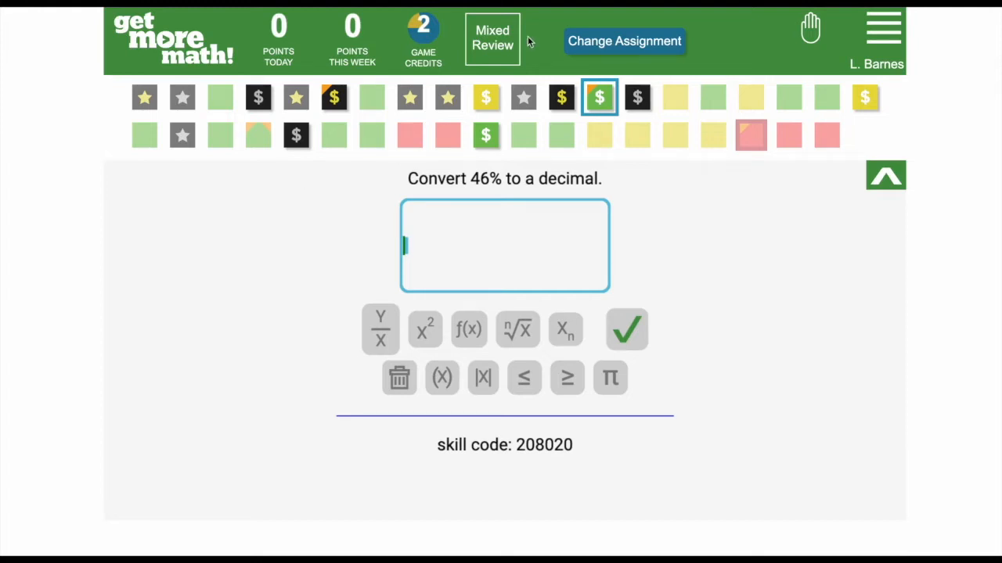
mouse_move(502, 171)
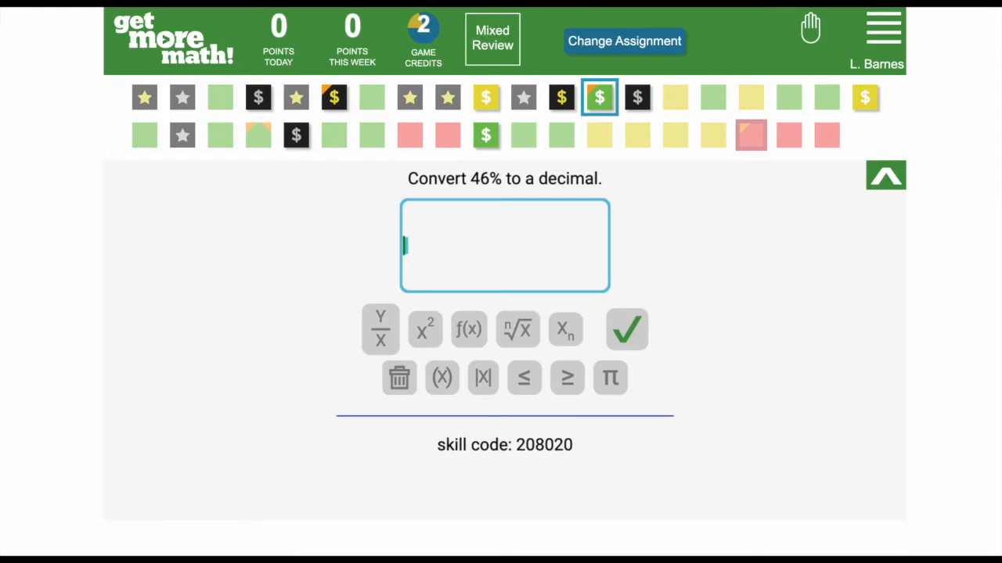
Show the Rational Numbers assignment with its two 3-point classifying skills
left_click(625, 41)
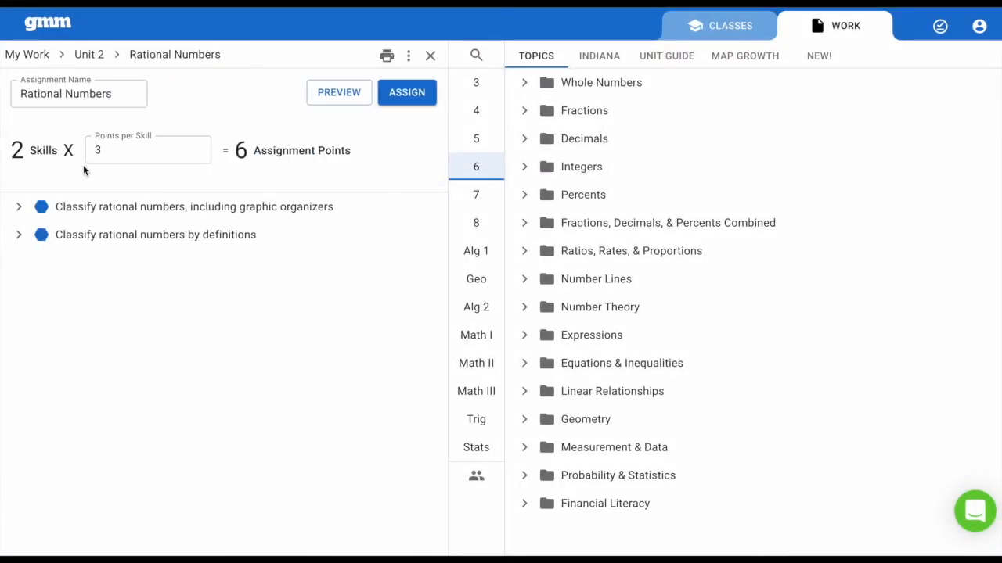
mouse_move(249, 171)
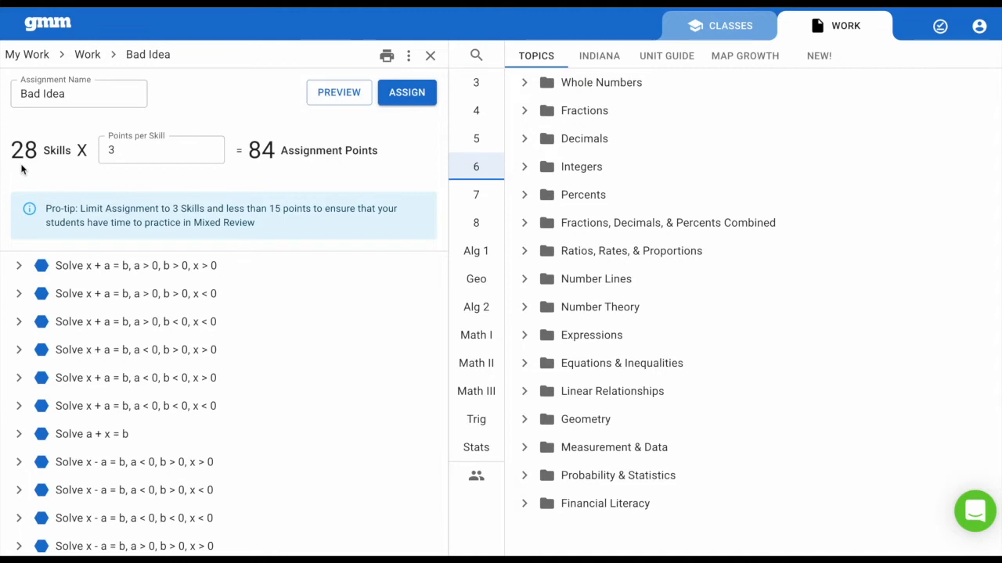
mouse_move(103, 169)
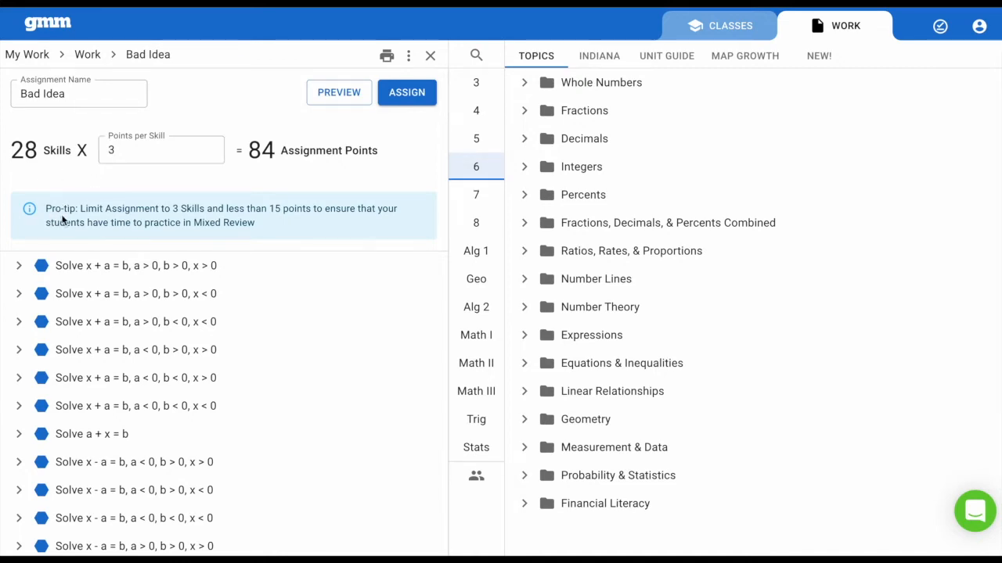
mouse_move(267, 227)
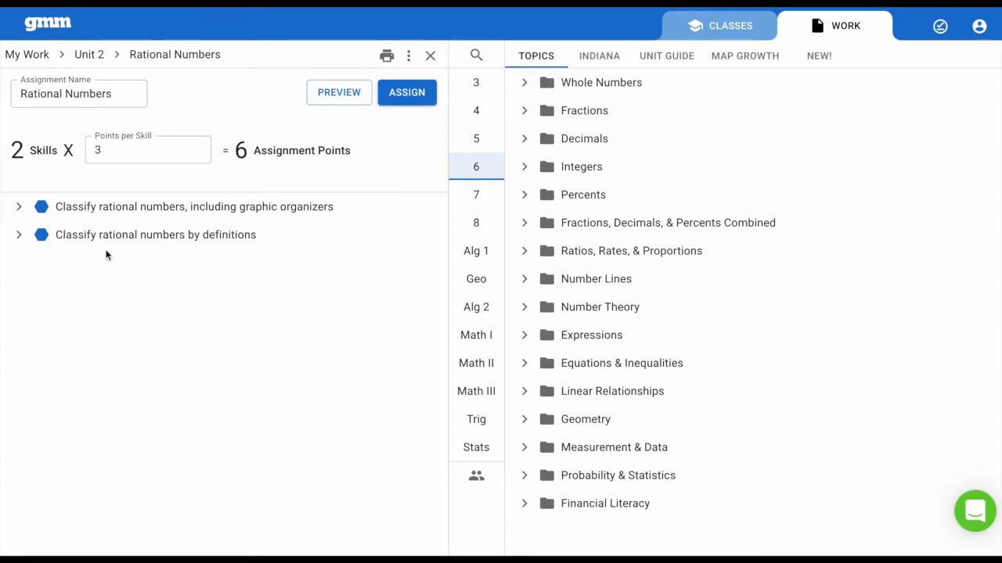
mouse_move(338, 92)
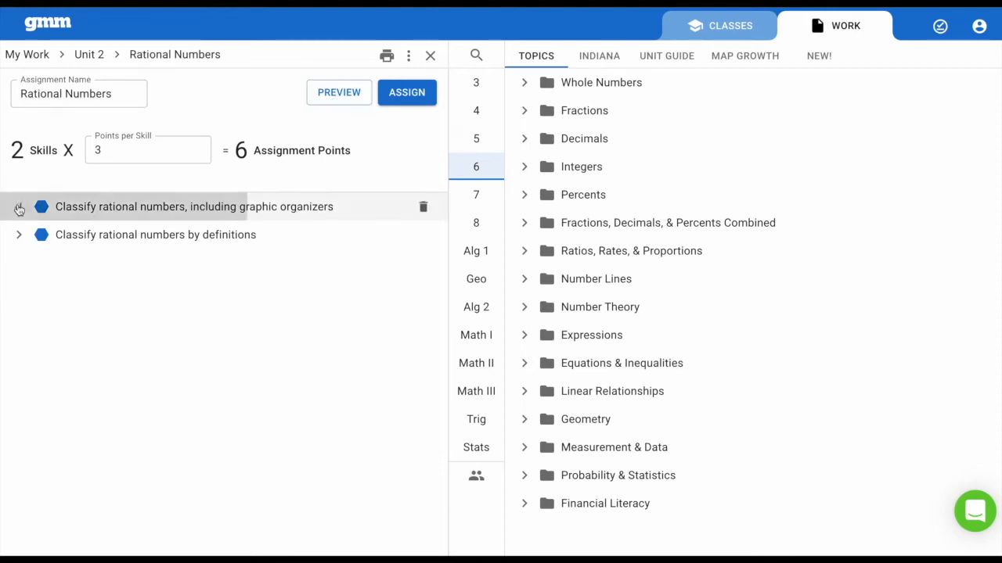
Preview two sample problems for the graphic-organizer skill, then show 1st Period's Current Status
left_click(19, 207)
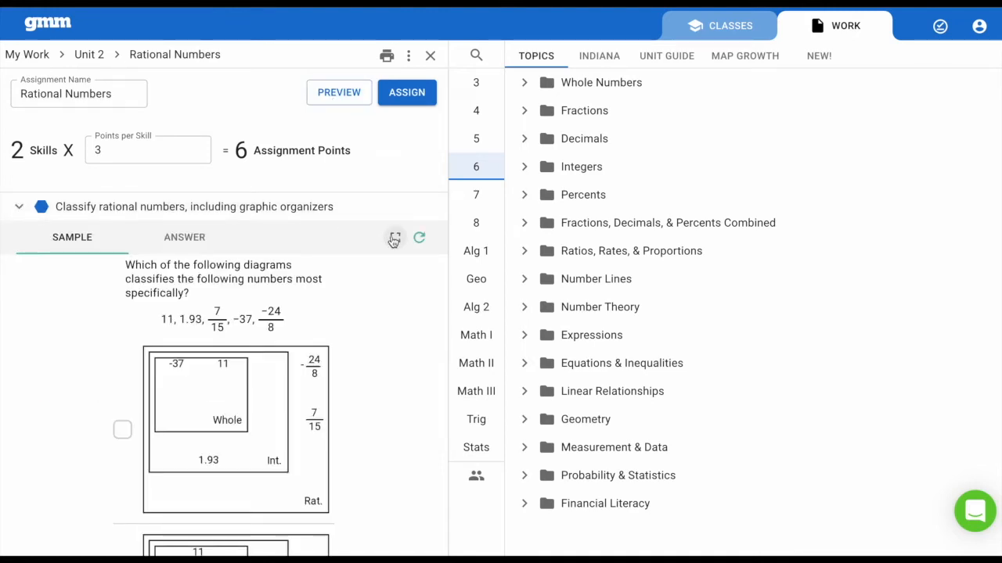
left_click(419, 238)
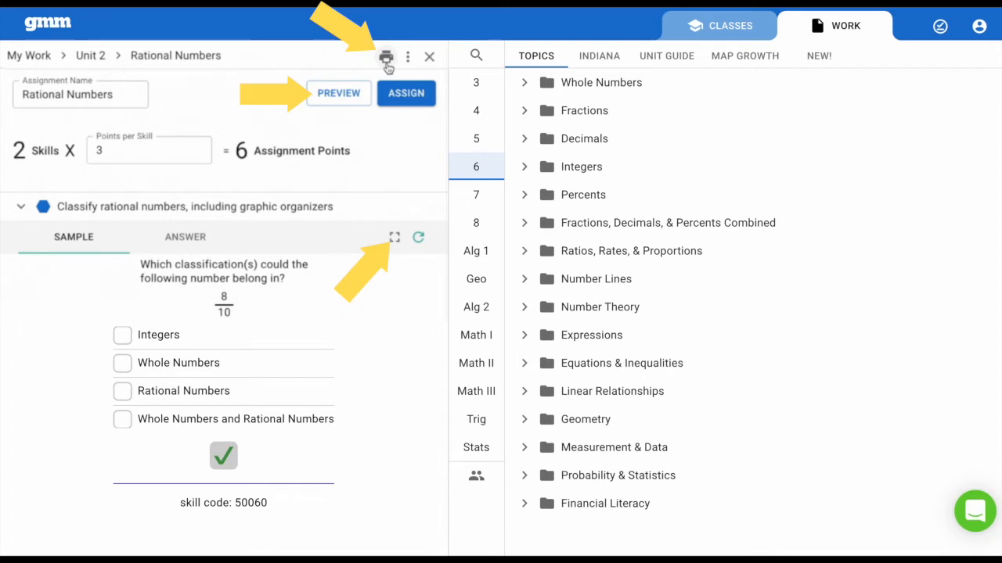
left_click(718, 25)
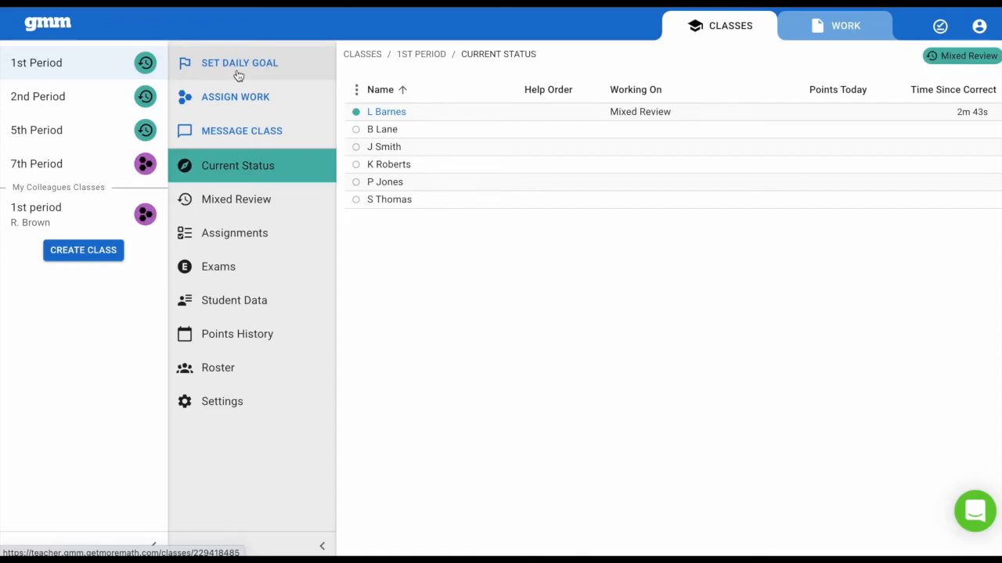
Save a daily goal of 12 for 1st Period and show its 41 Mixed Review skills
left_click(240, 62)
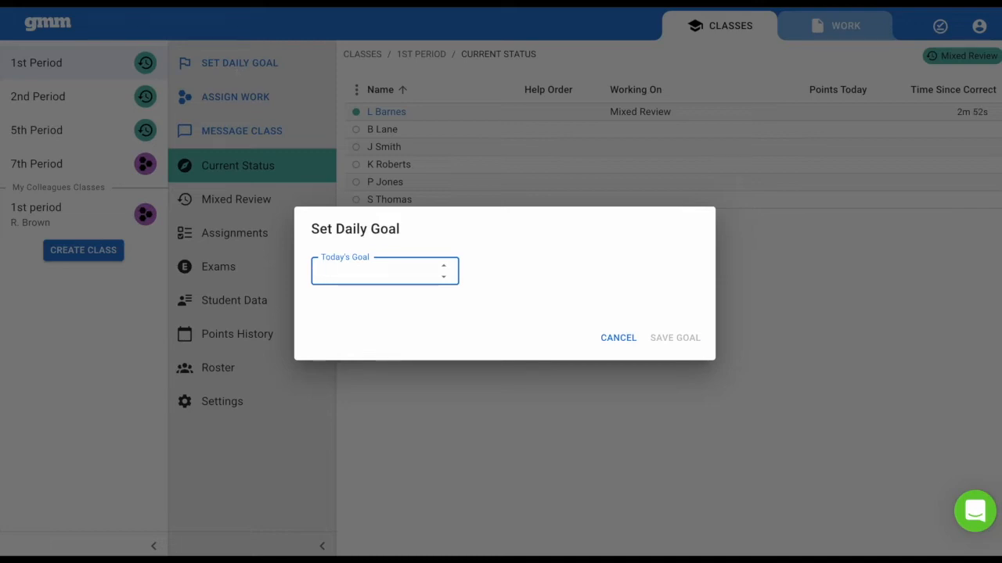
left_click(675, 338)
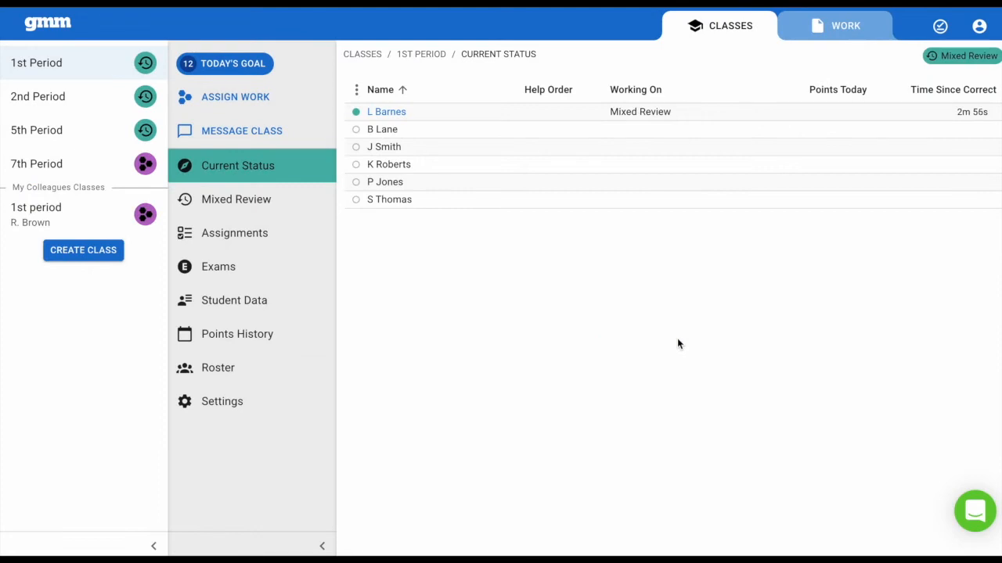
left_click(236, 199)
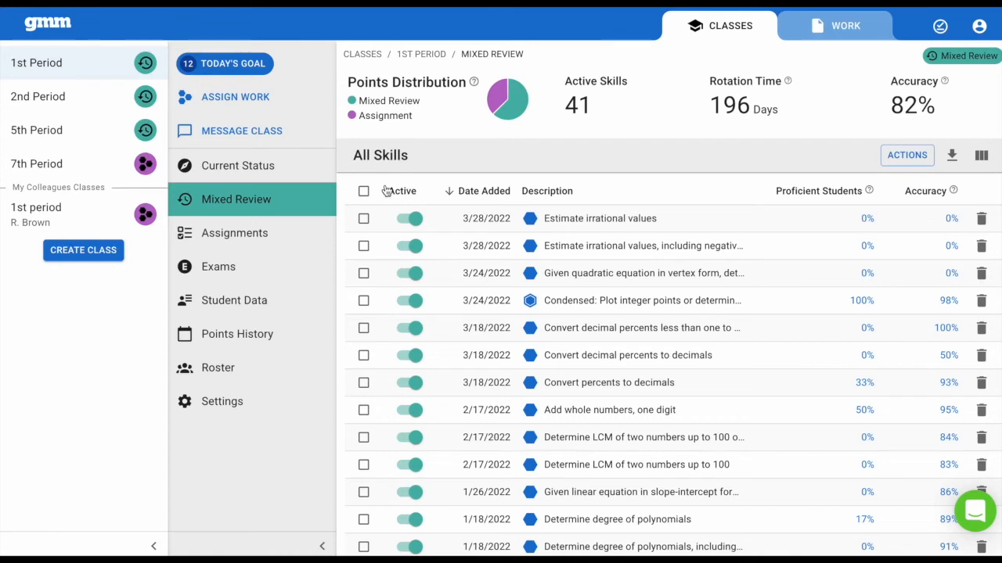
Sort the Mixed Review skills by Proficient Students, lowest first
left_click(234, 232)
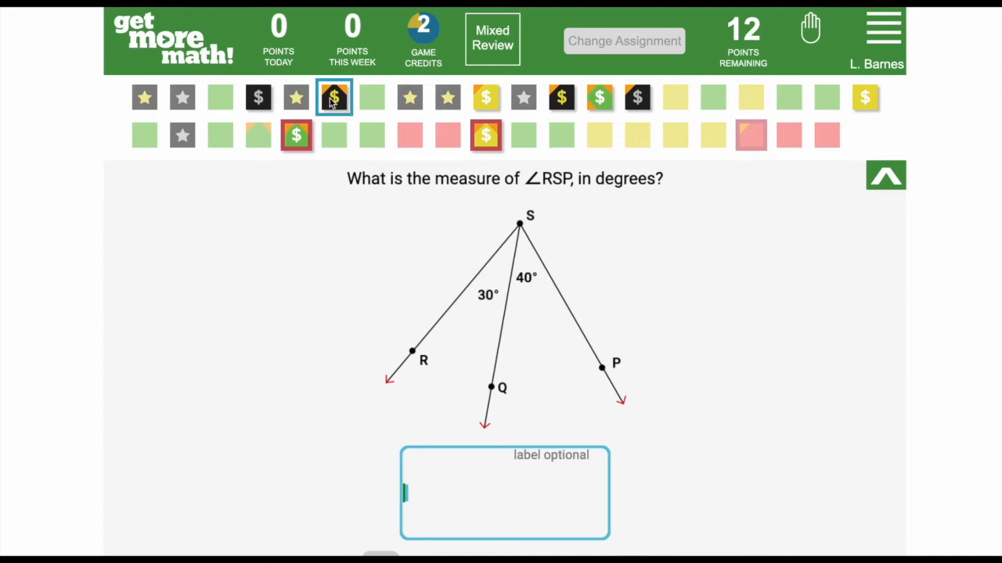
mouse_move(478, 100)
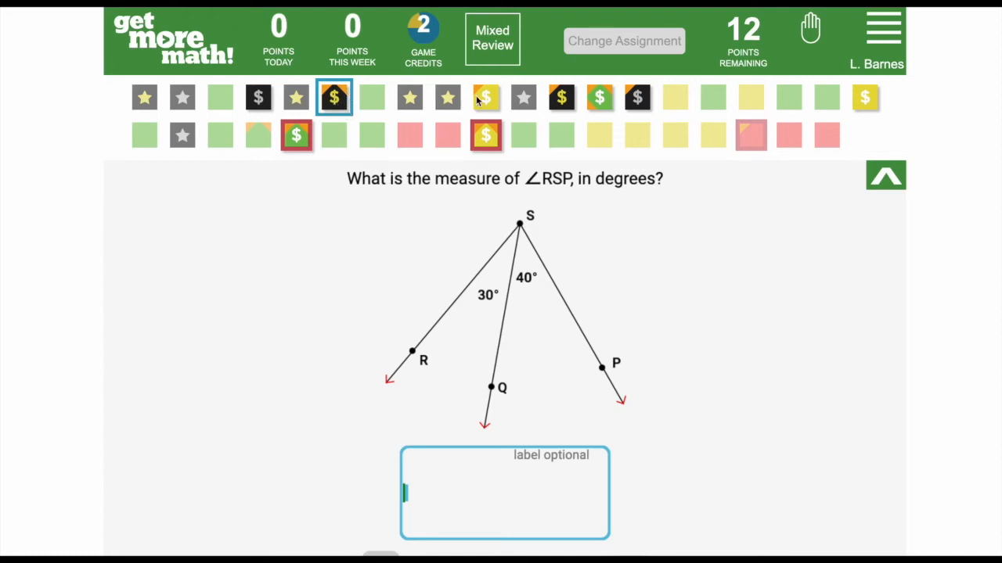
mouse_move(473, 100)
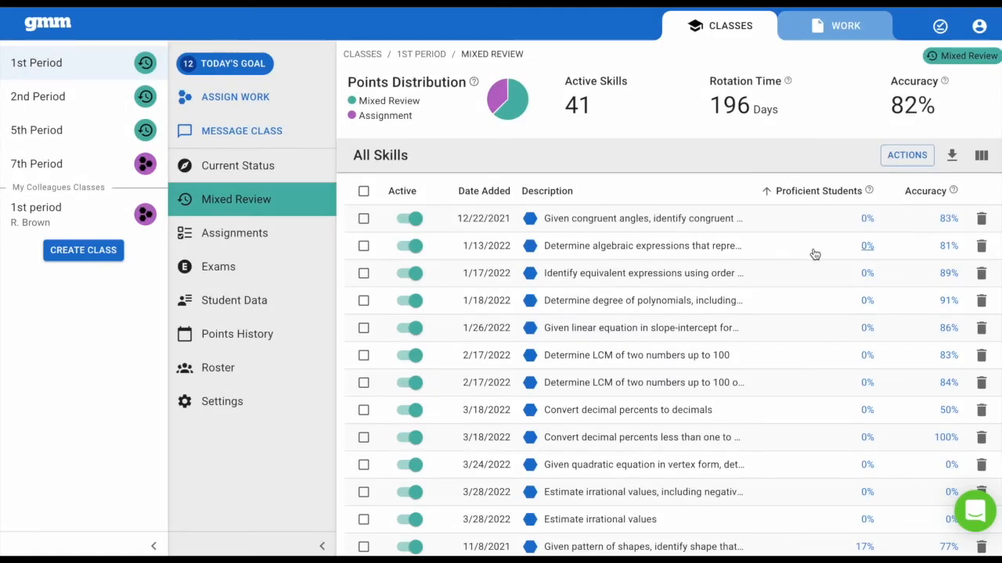
left_click(641, 219)
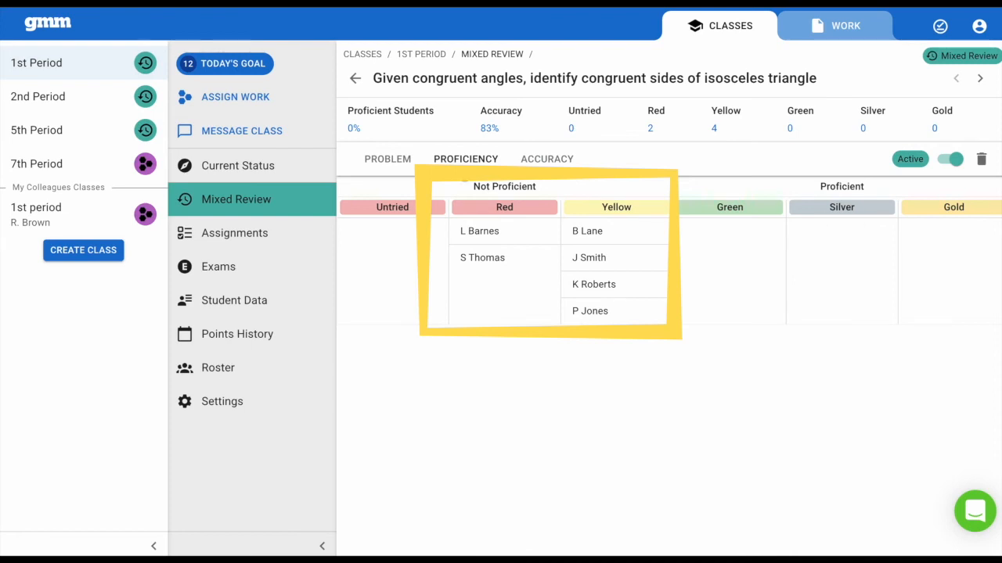
left_click(388, 159)
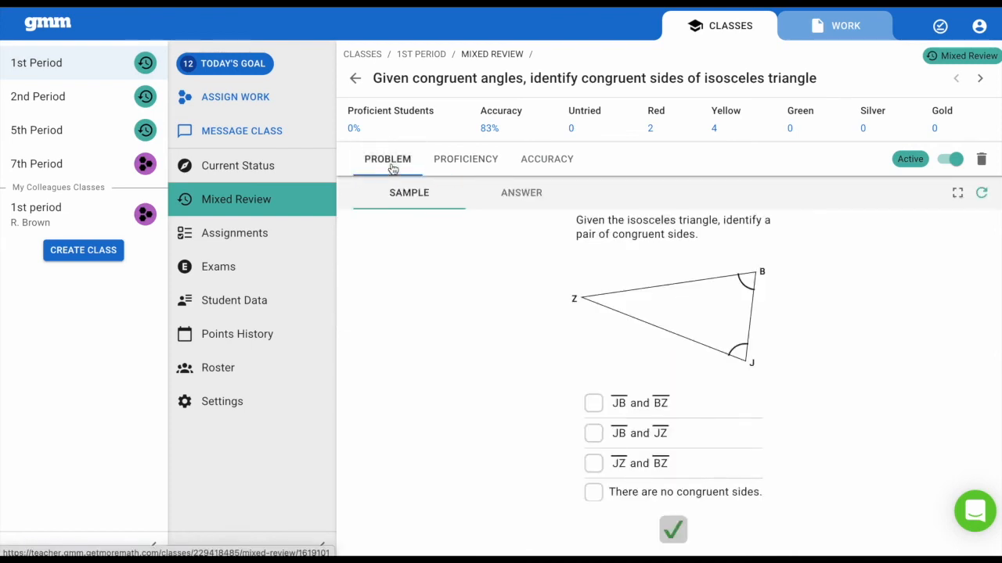
left_click(958, 193)
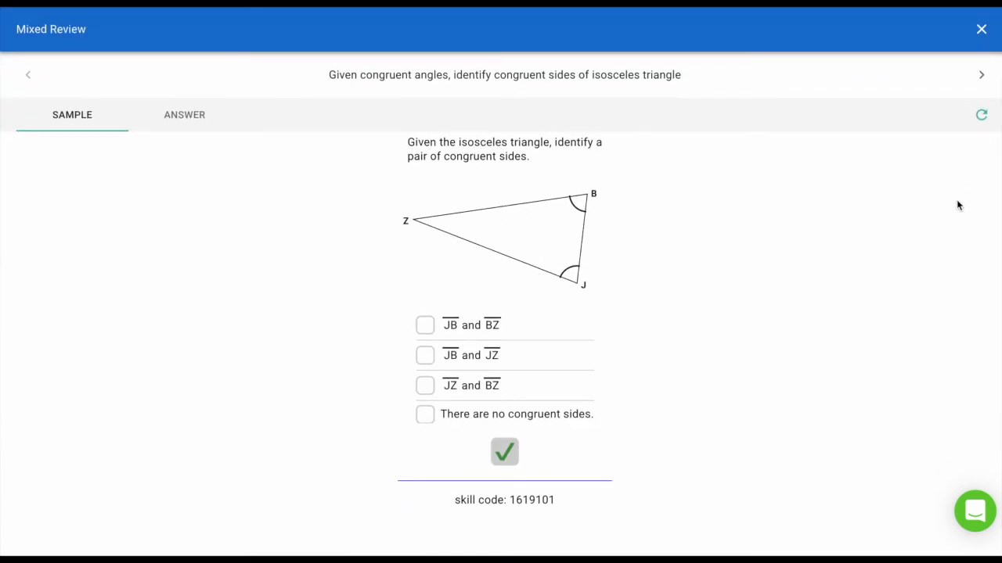
left_click(981, 116)
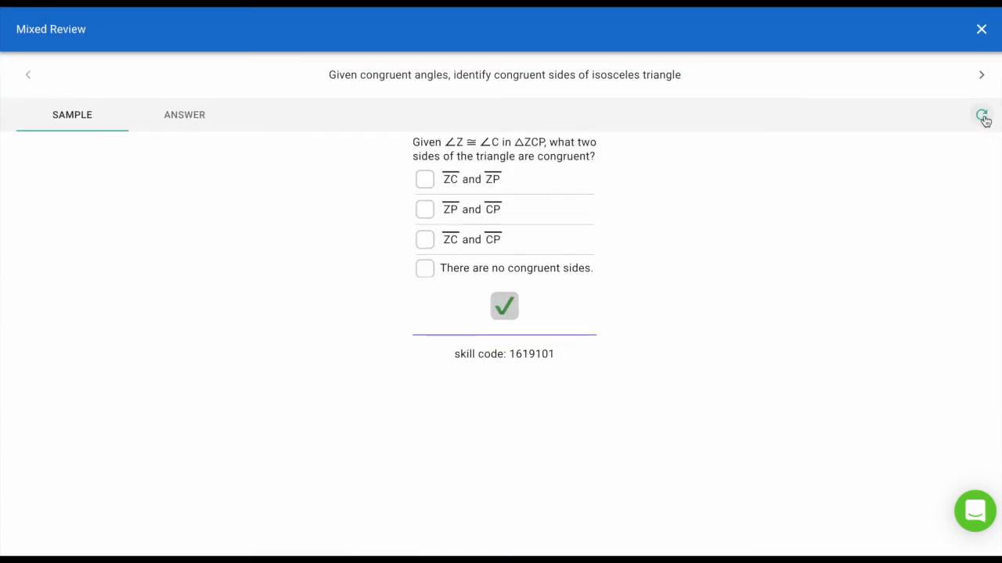
left_click(979, 75)
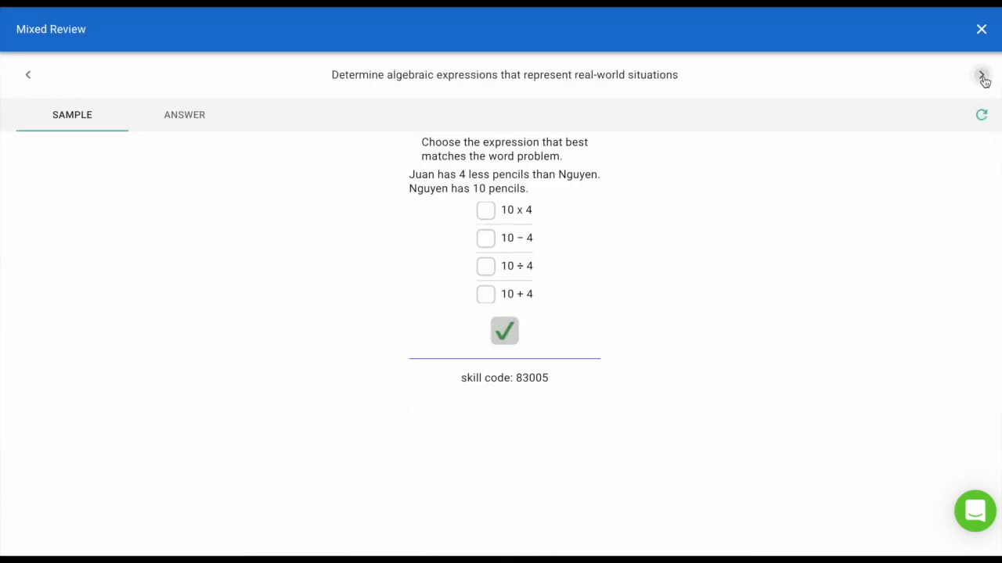
left_click(981, 28)
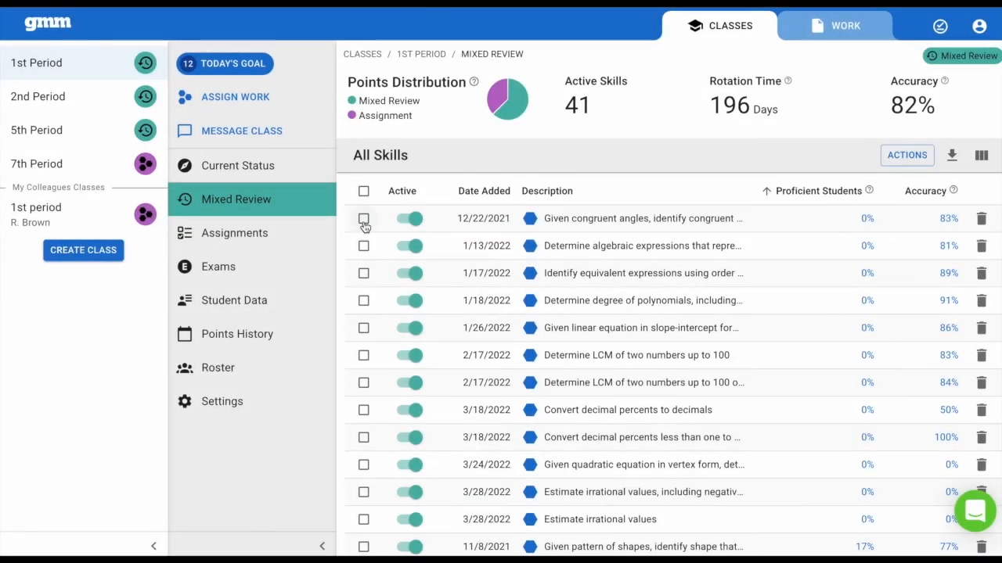
Create a 12-point assignment from the four selected skills and start naming it 'More Pra…'
left_click(363, 301)
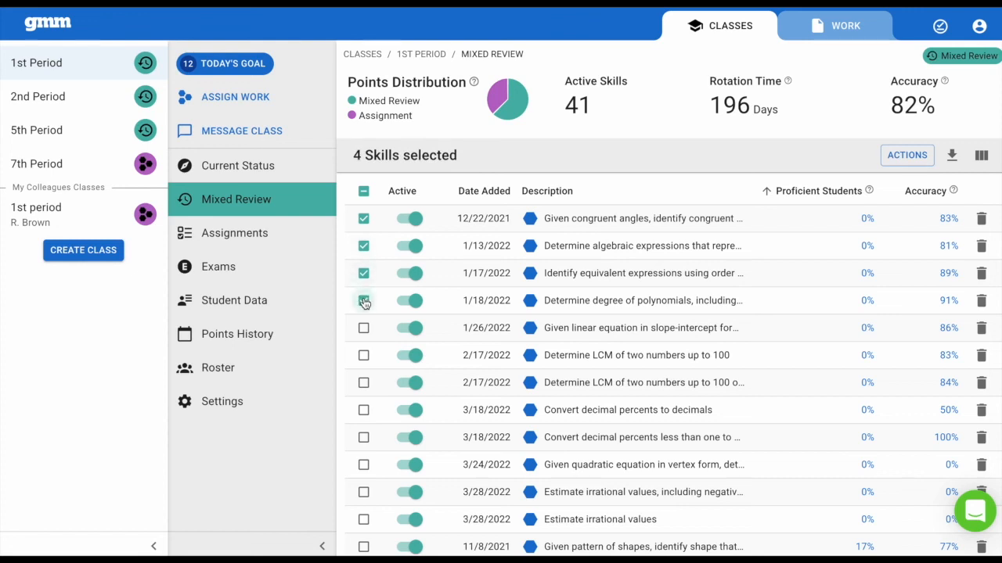
left_click(906, 155)
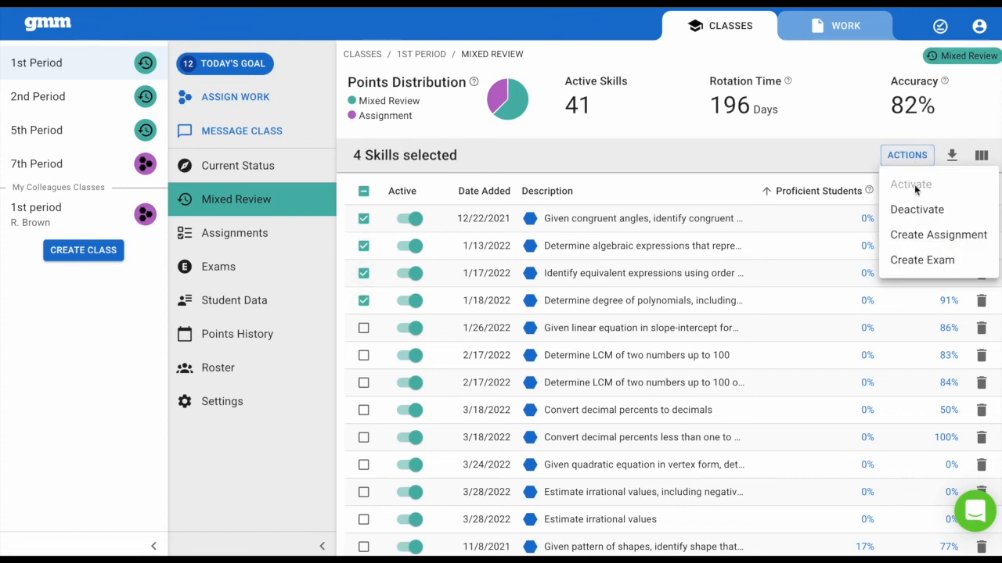
left_click(938, 235)
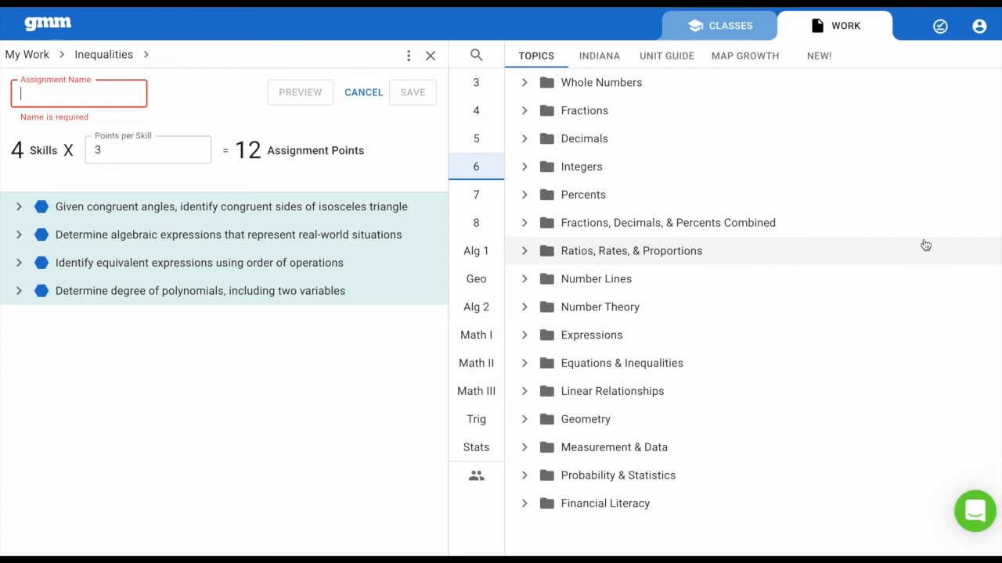
type("More Pra")
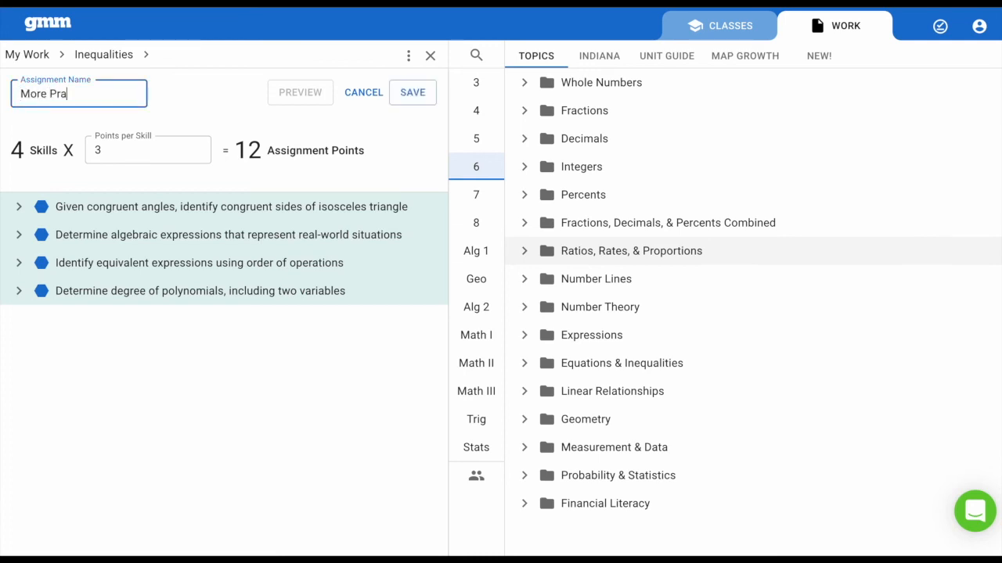